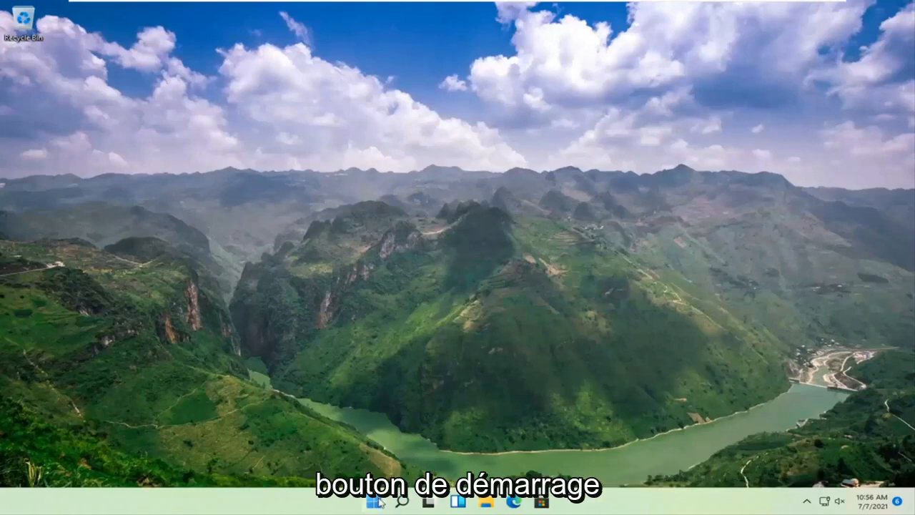
- Open Windows Settings from the Start button's quick link menu
right_click(372, 501)
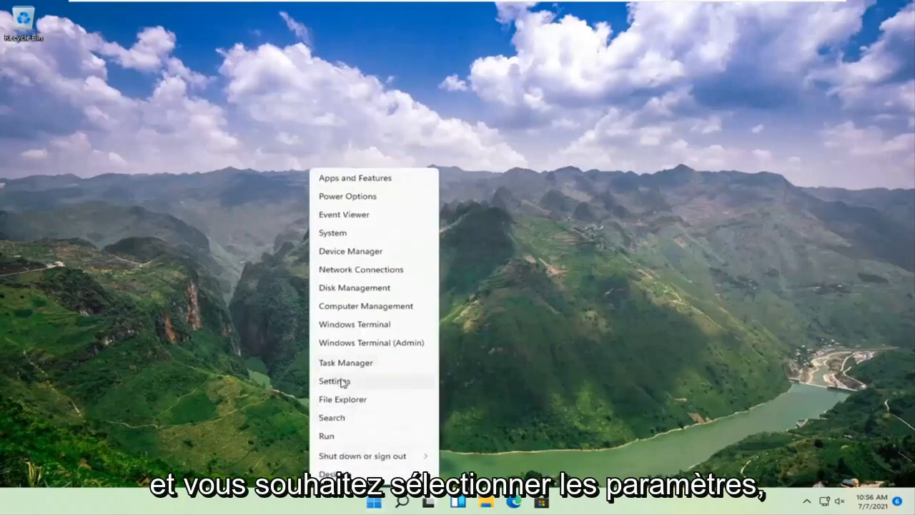
click(333, 381)
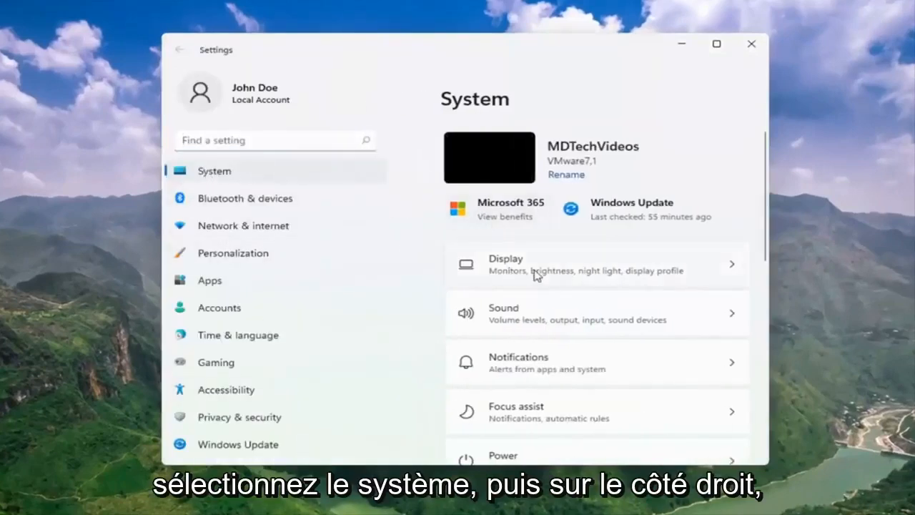
mouse_move(554, 268)
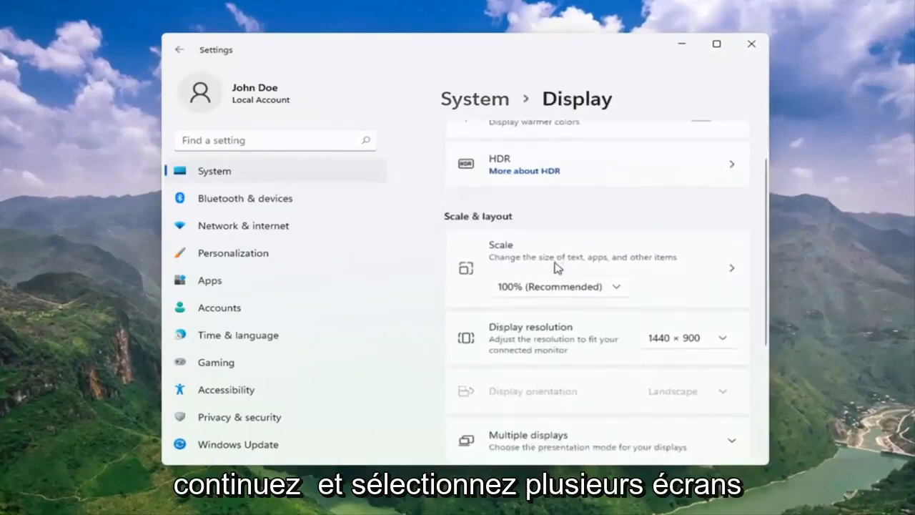
- Expand Multiple displays on the Display page to review its window-location options
scroll(down, 3)
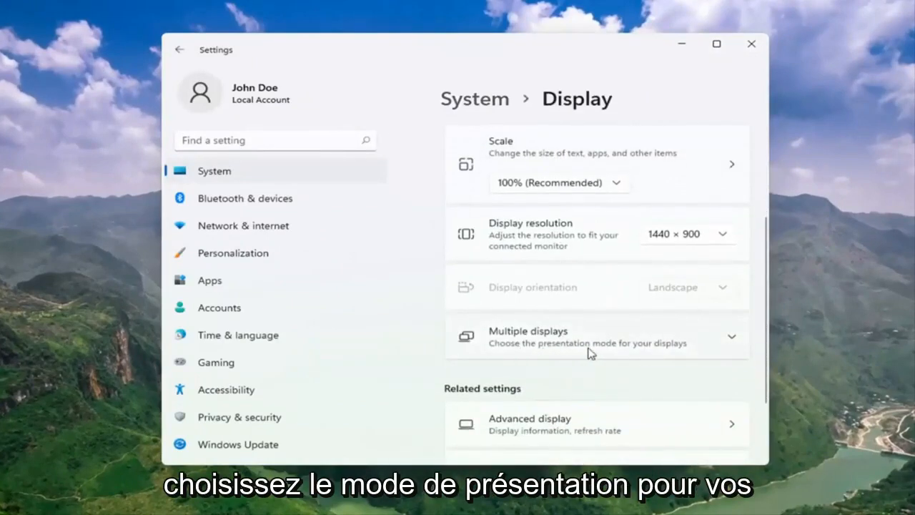
click(731, 337)
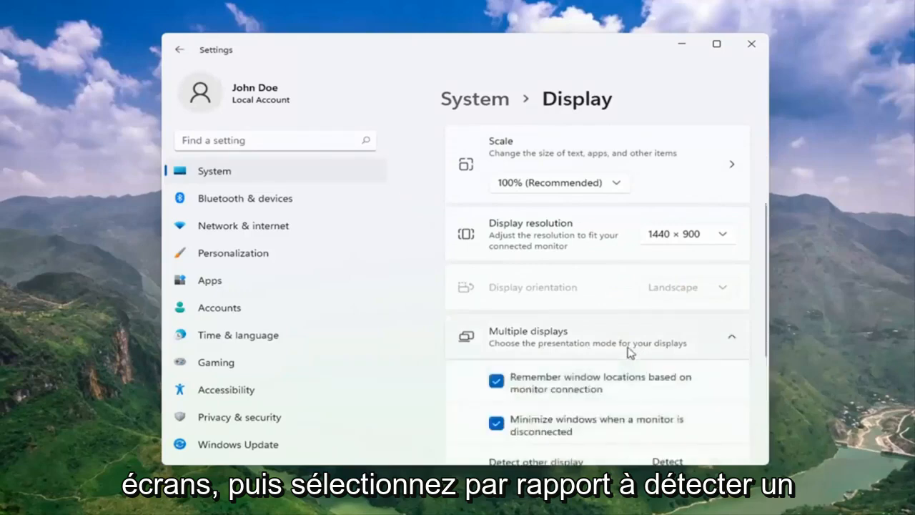
scroll(down, 3)
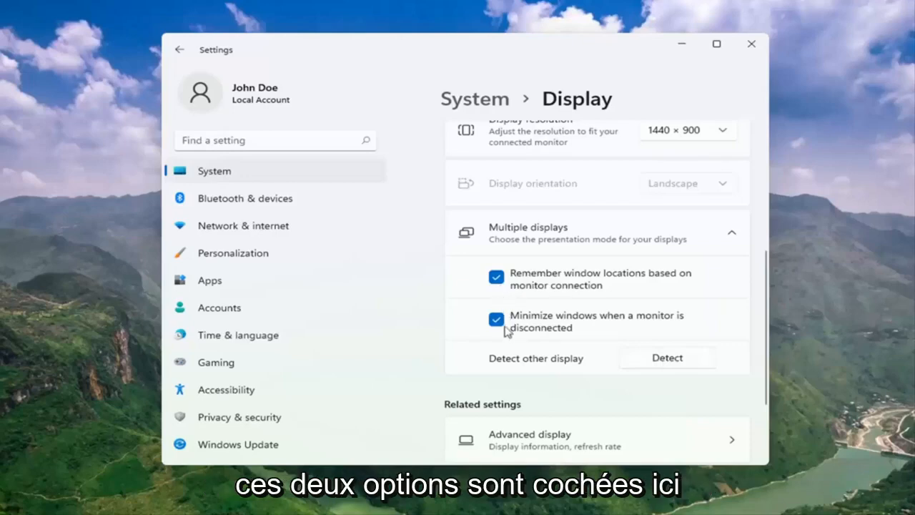
mouse_move(545, 291)
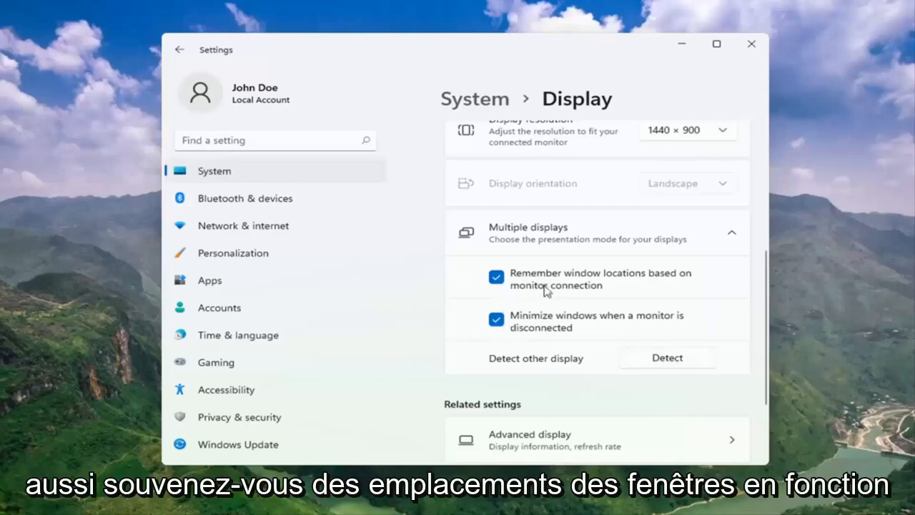
mouse_move(576, 309)
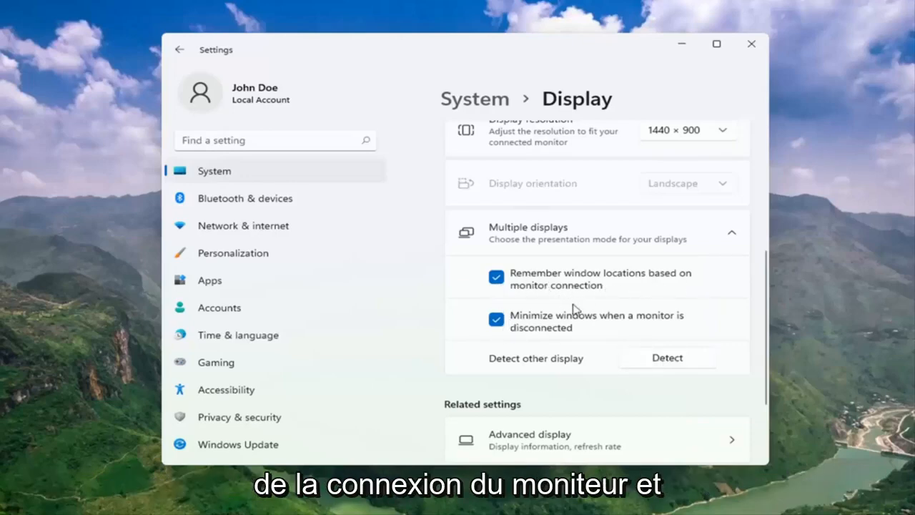
mouse_move(603, 328)
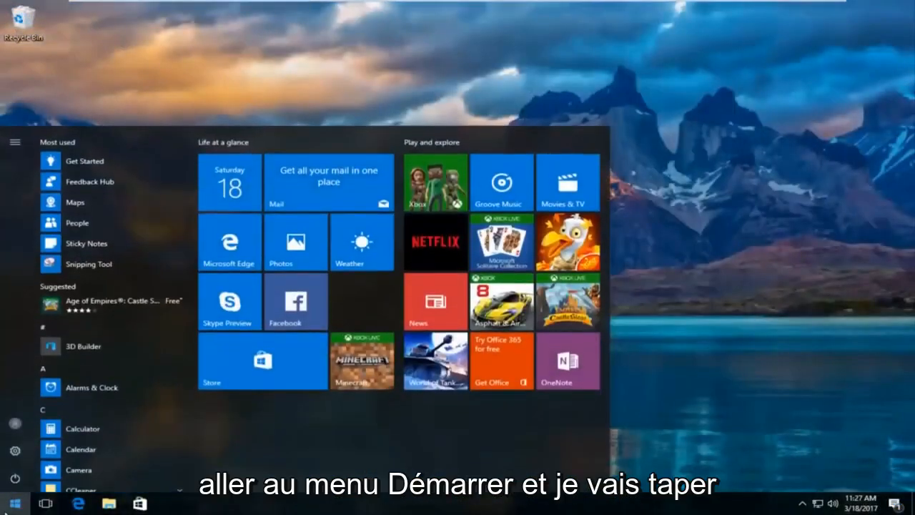
- Search the Start menu for 'device manager' and open Device Manager
text(device manager)
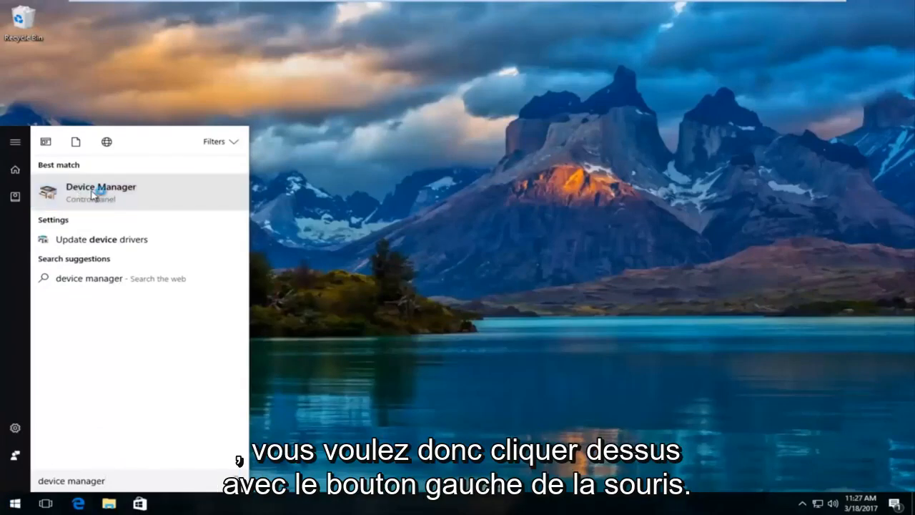
click(100, 191)
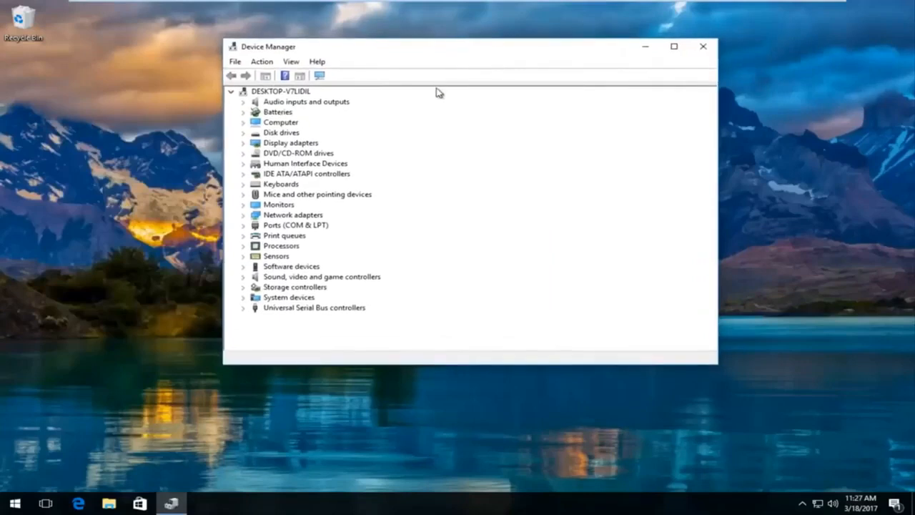
mouse_move(265, 150)
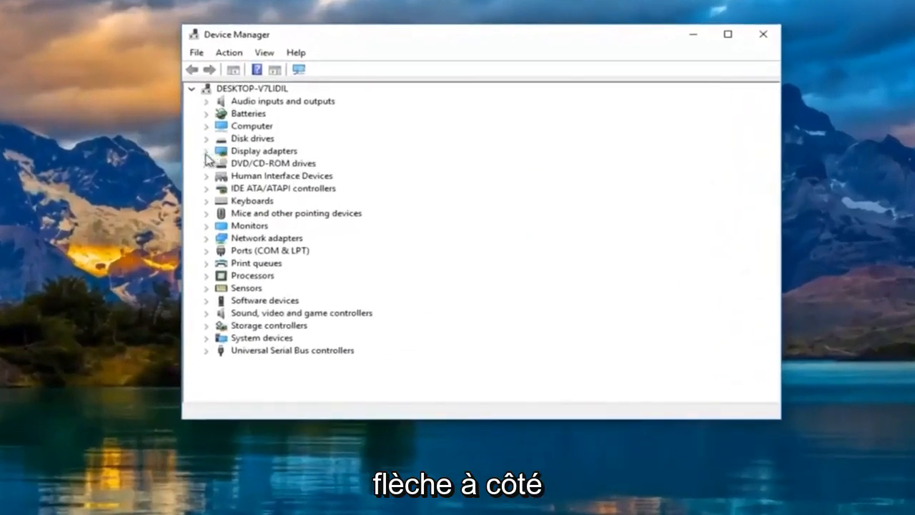
- Expand Display adapters and open the VMware SVGA 3D adapter's context menu
click(207, 151)
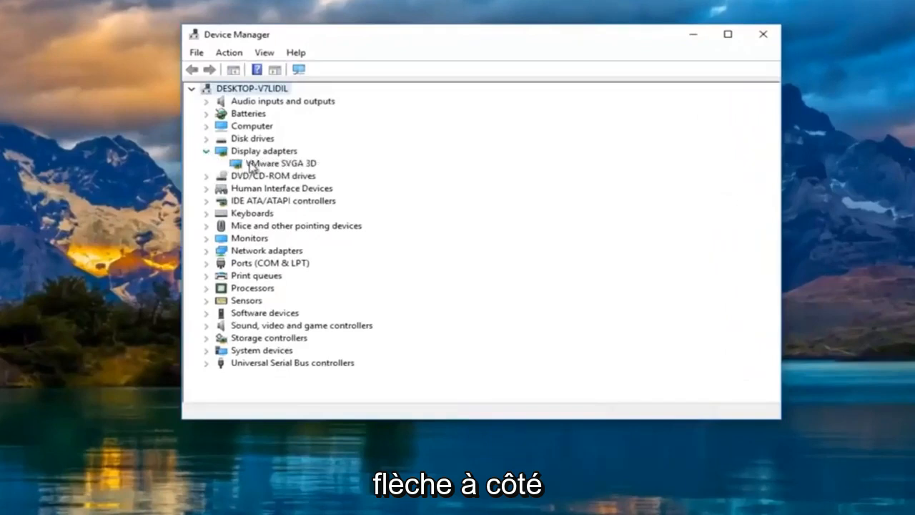
click(281, 163)
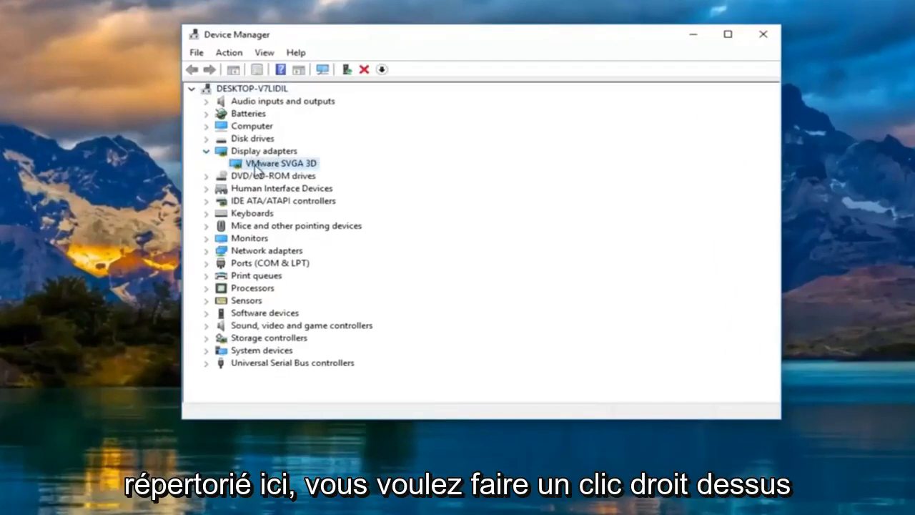
right_click(281, 163)
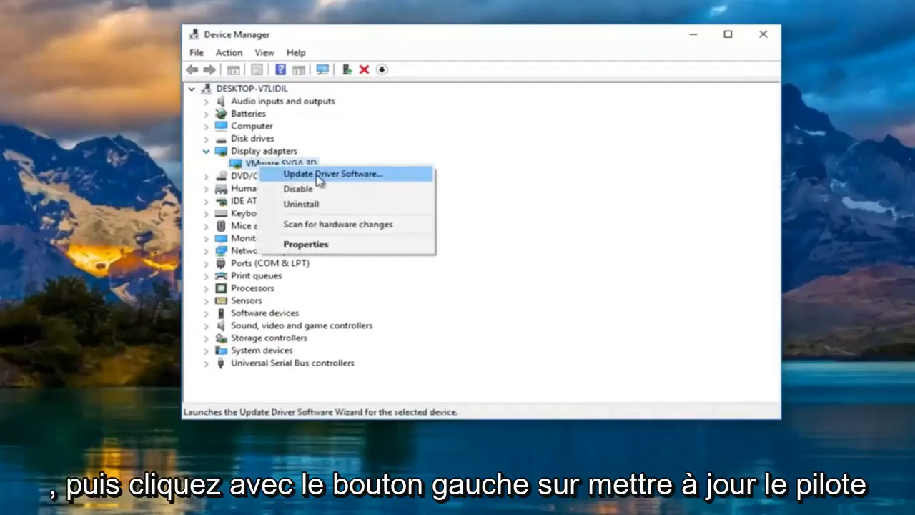
- Auto-search for a VMware SVGA 3D driver, see it's current, and cancel the wizard
click(332, 173)
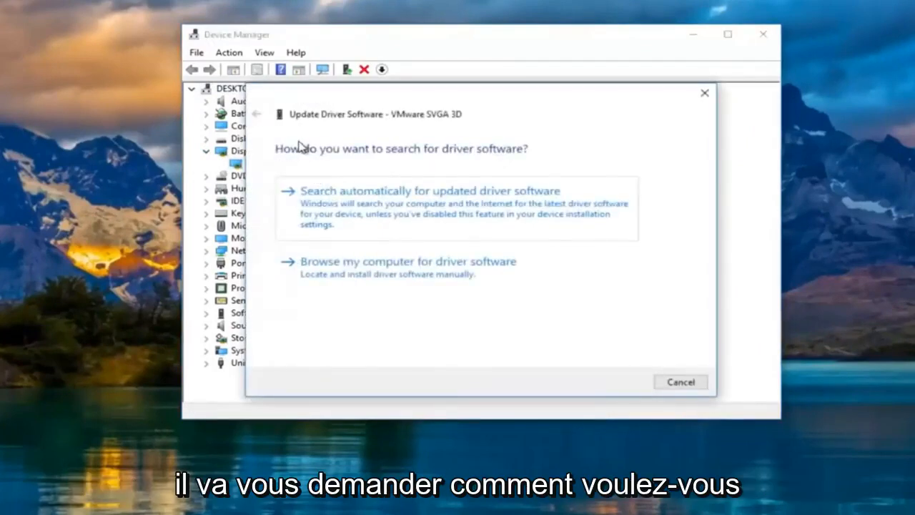
mouse_move(461, 155)
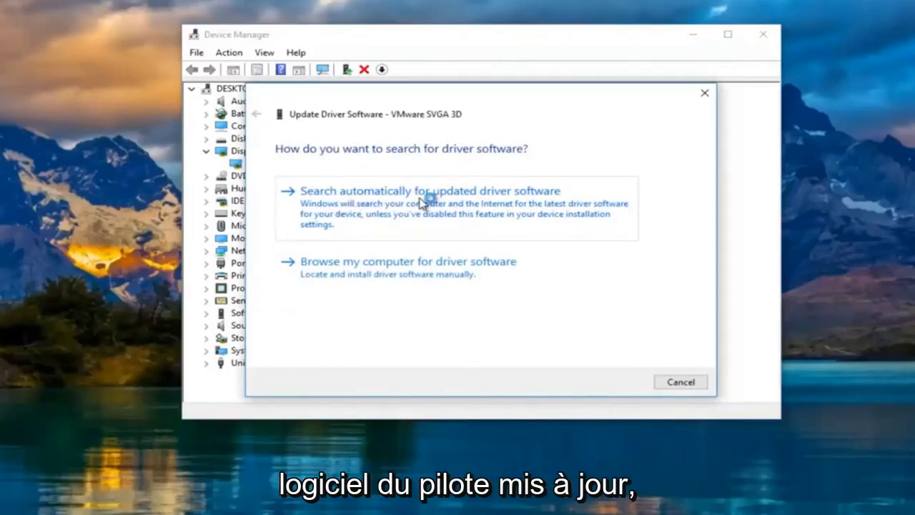
click(430, 190)
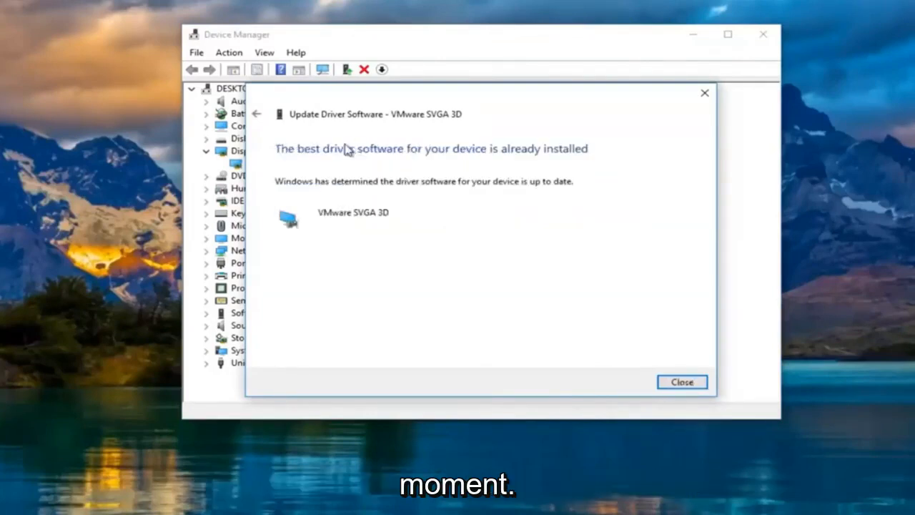
mouse_move(357, 175)
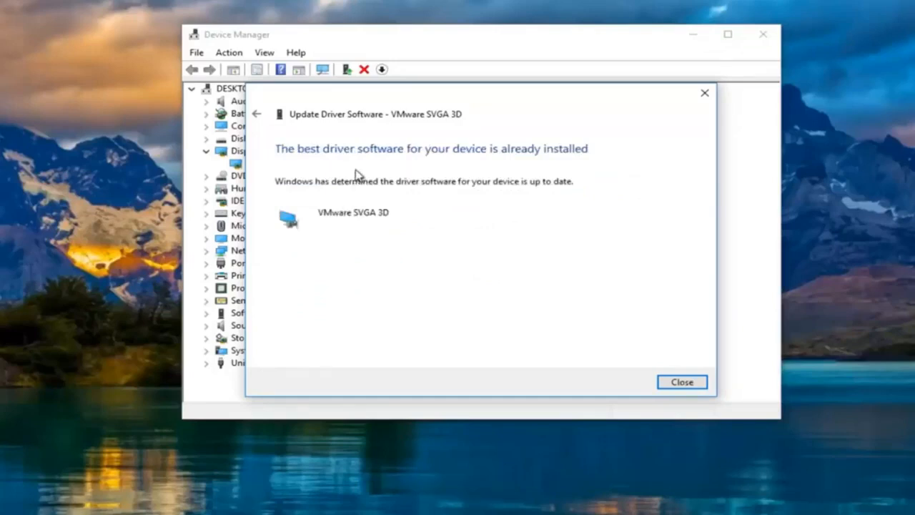
mouse_move(346, 194)
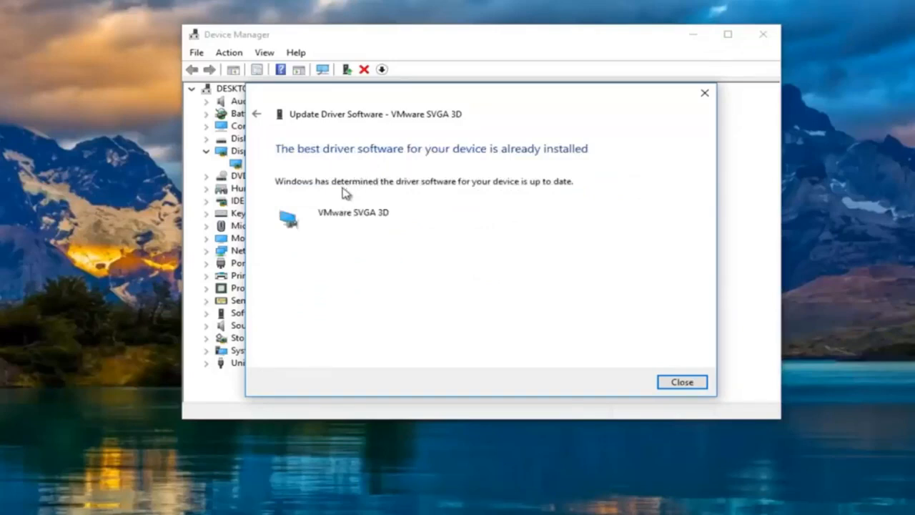
mouse_move(499, 196)
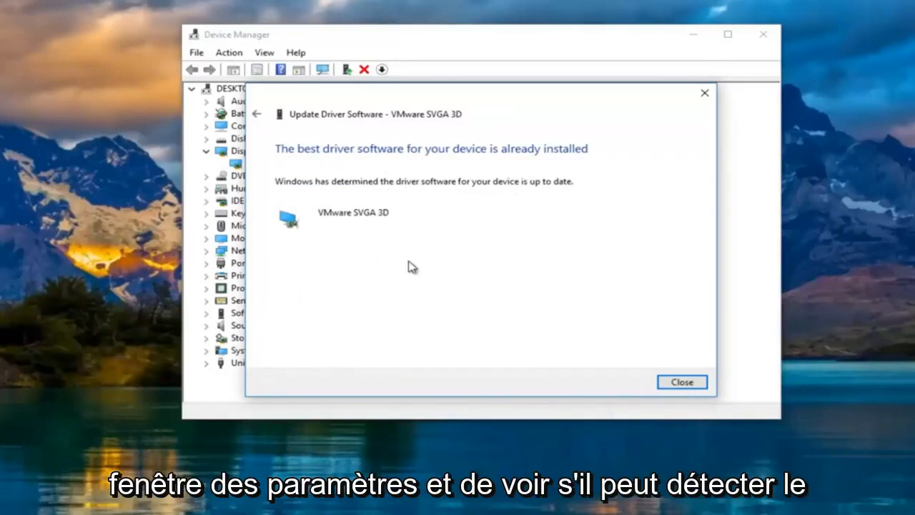
mouse_move(343, 198)
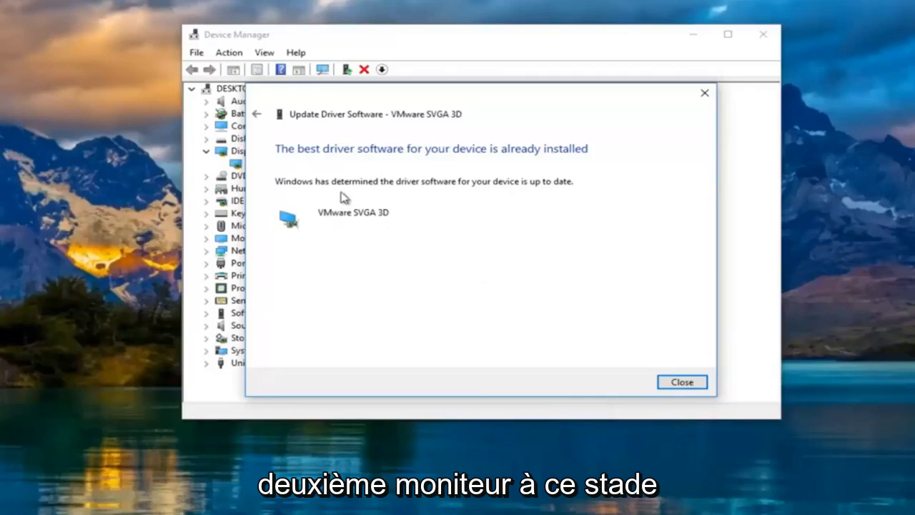
mouse_move(256, 121)
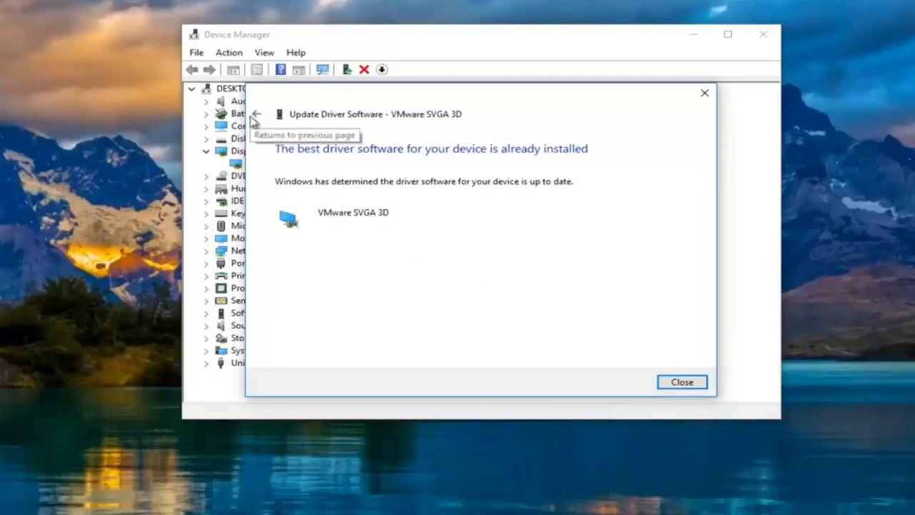
click(256, 114)
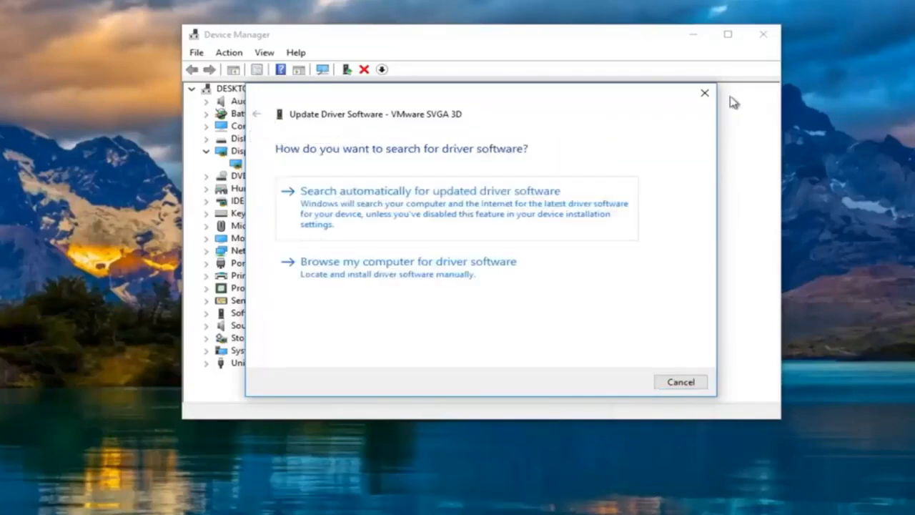
click(680, 381)
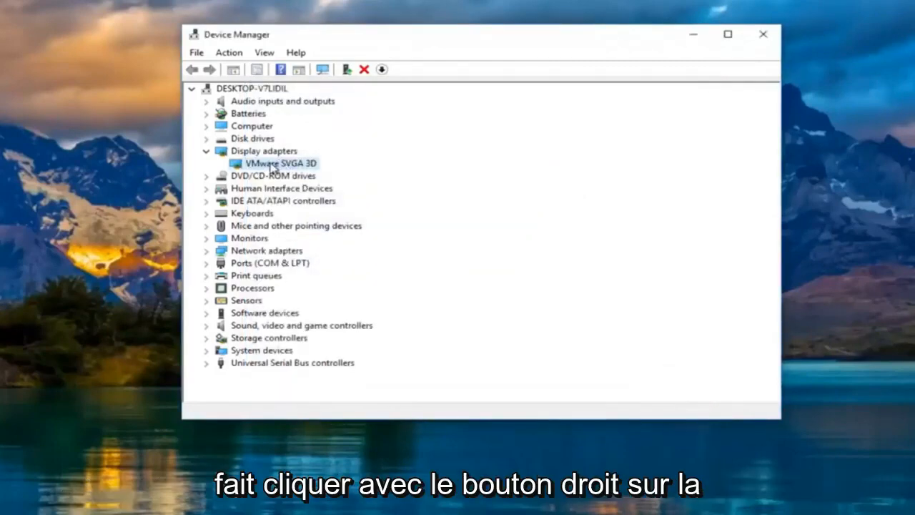
right_click(281, 163)
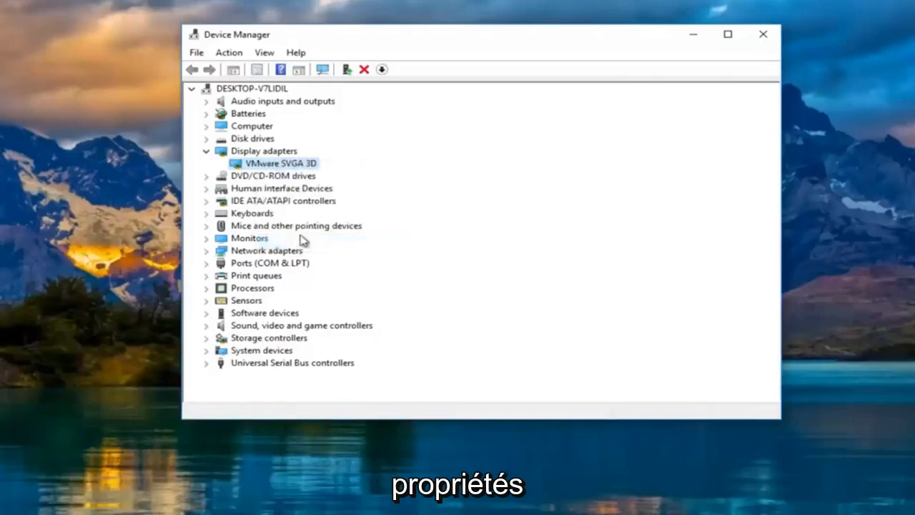
double_click(282, 163)
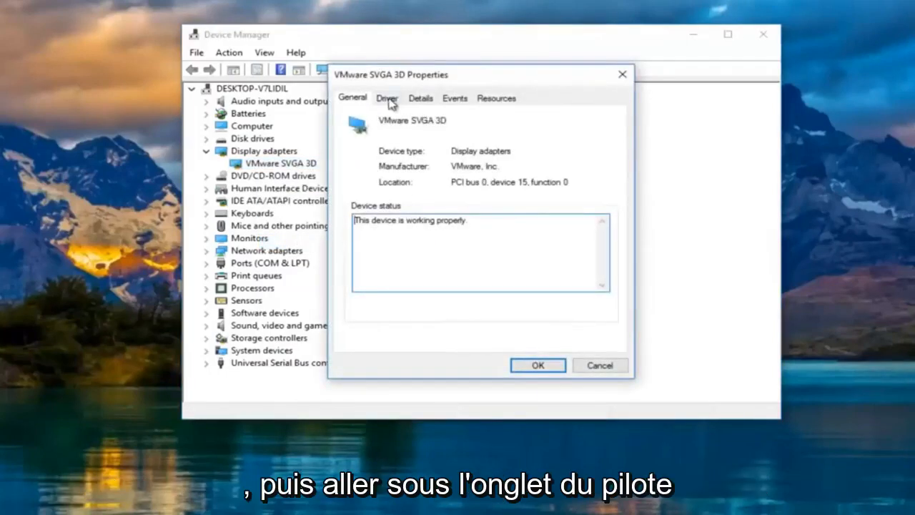
click(387, 98)
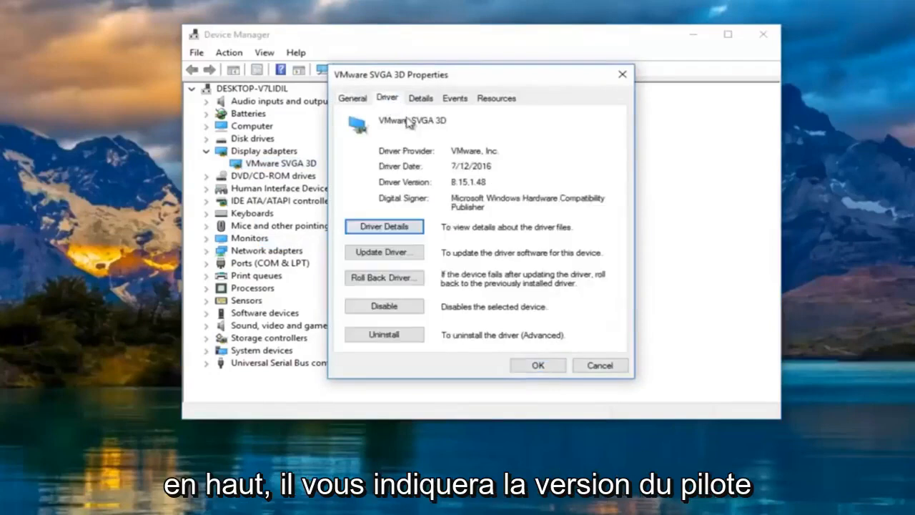
mouse_move(456, 189)
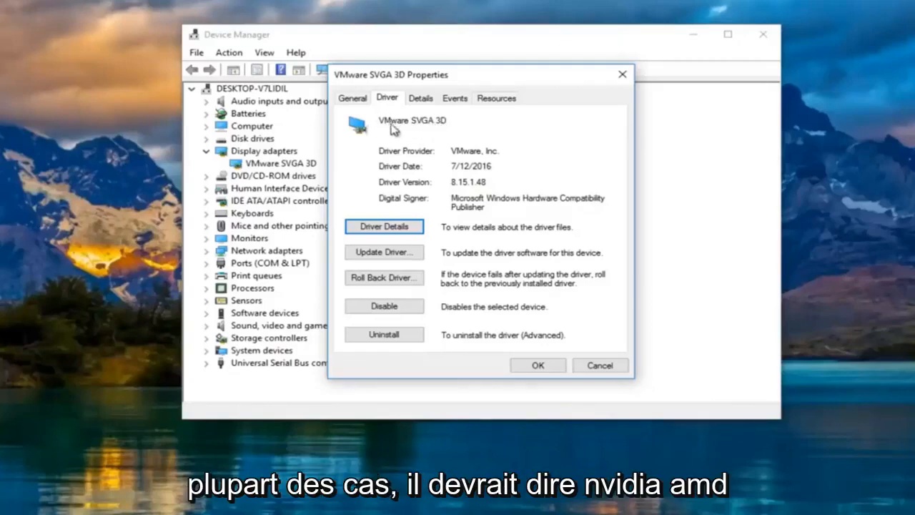
mouse_move(415, 134)
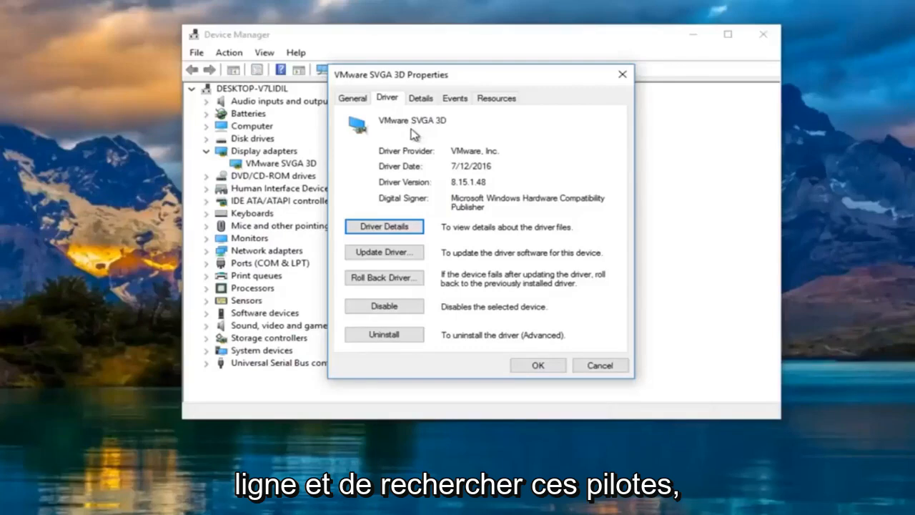
mouse_move(421, 160)
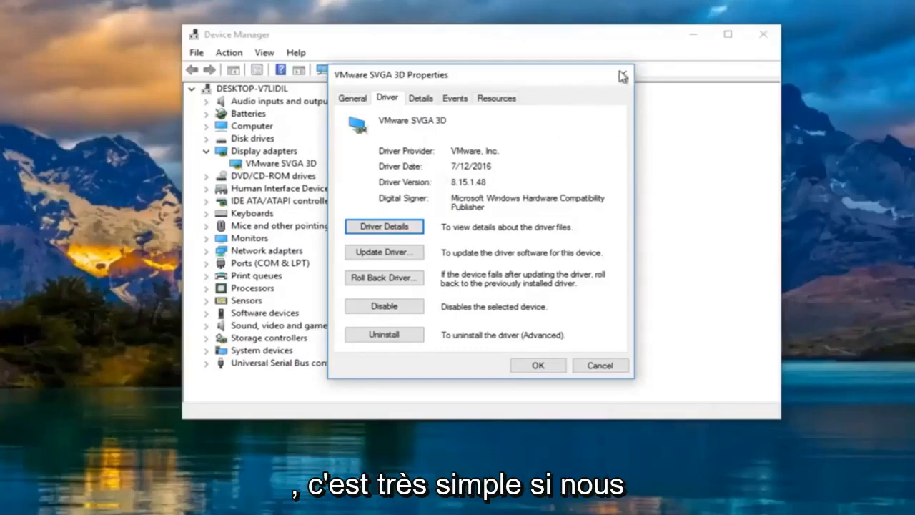
click(623, 75)
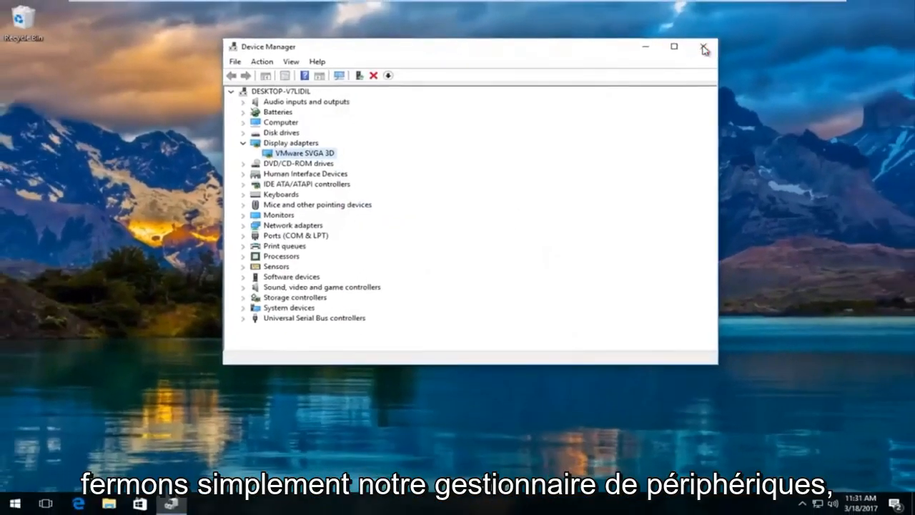
- Close Device Manager and open the browser's Google search box
click(704, 46)
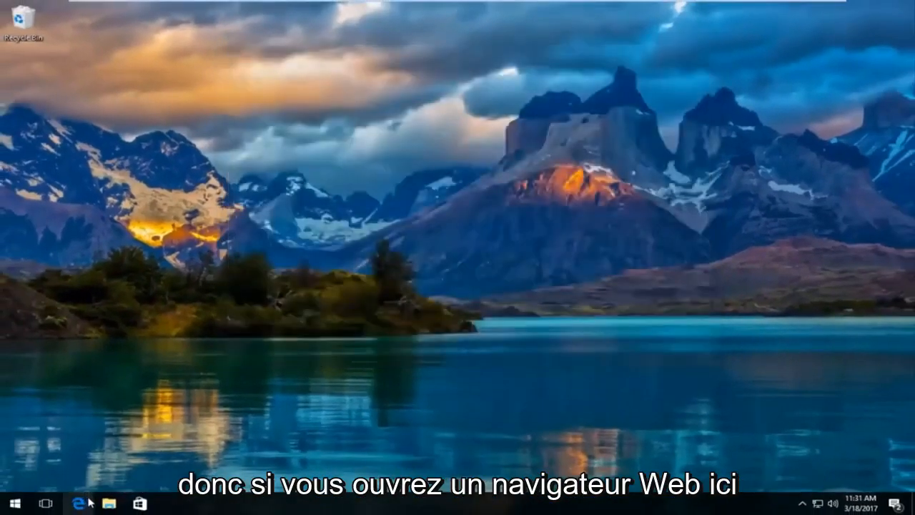
click(78, 503)
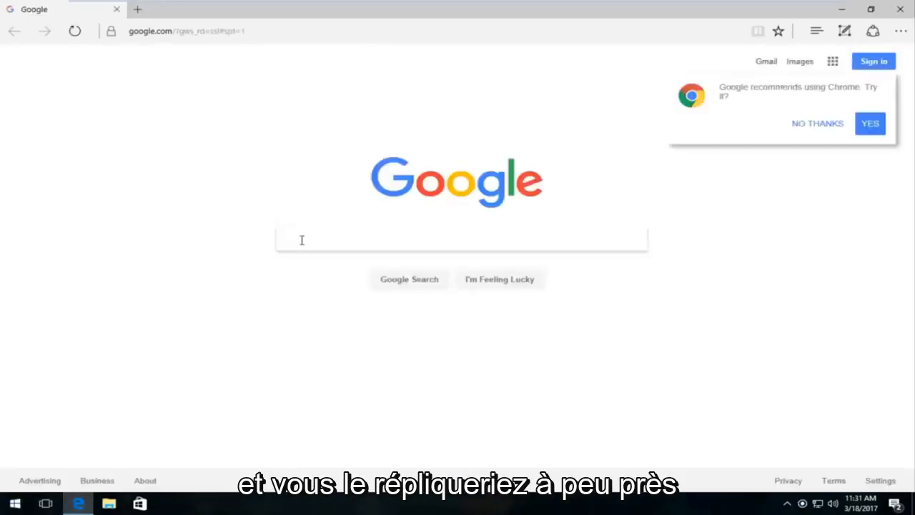
click(462, 239)
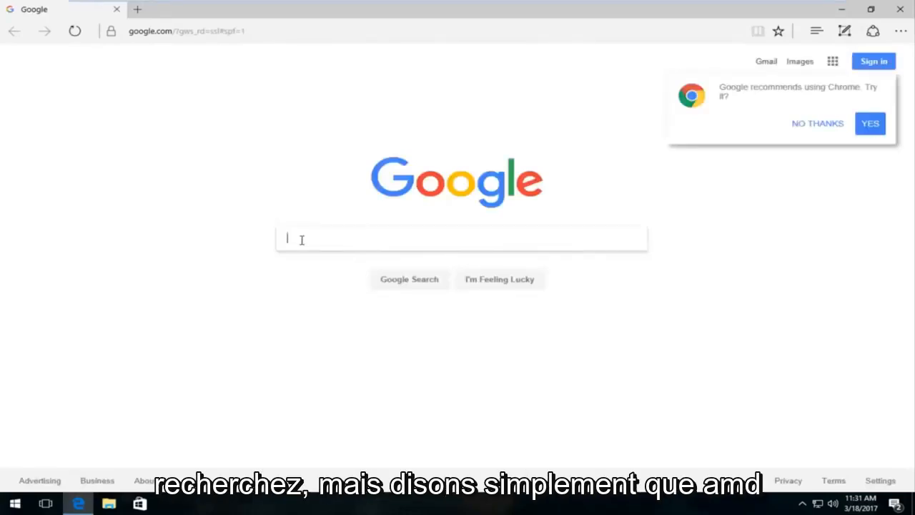
- Search Google for 'amd driver update' and open the AMD Driver Autodetect result
text(amd driver)
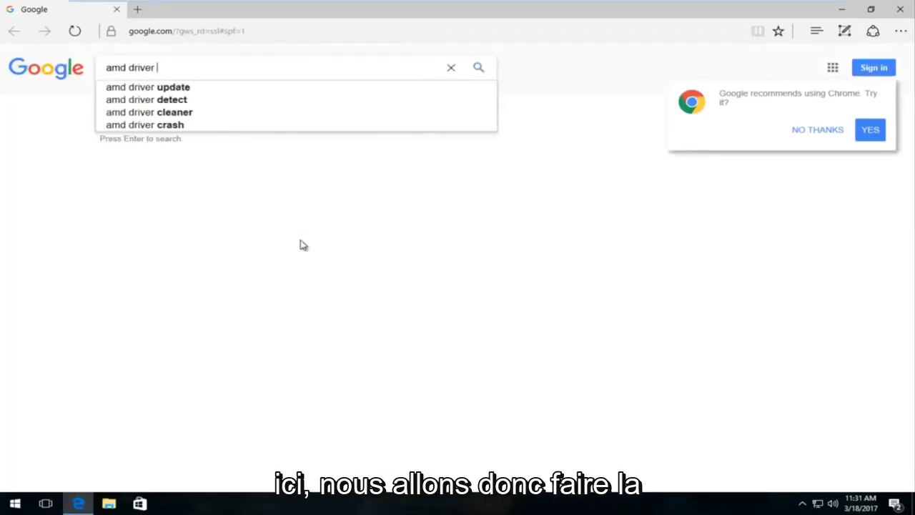
key(enter)
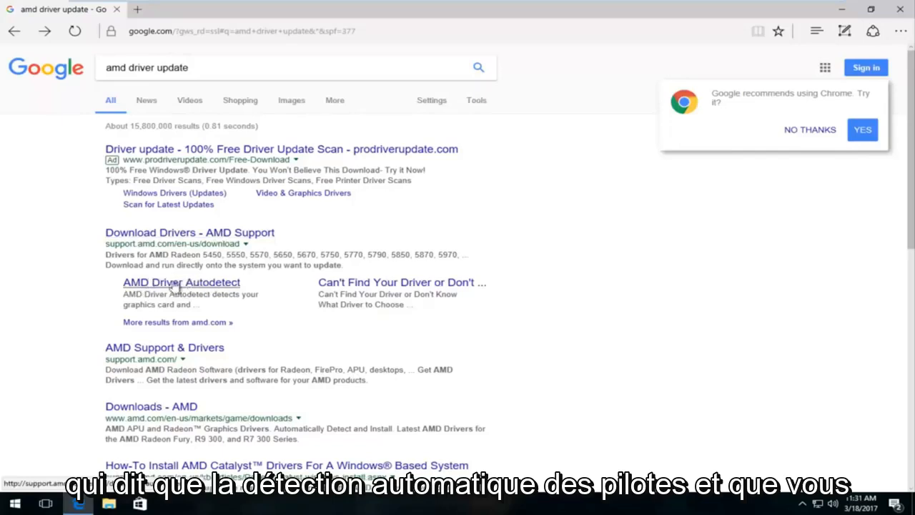
mouse_move(195, 279)
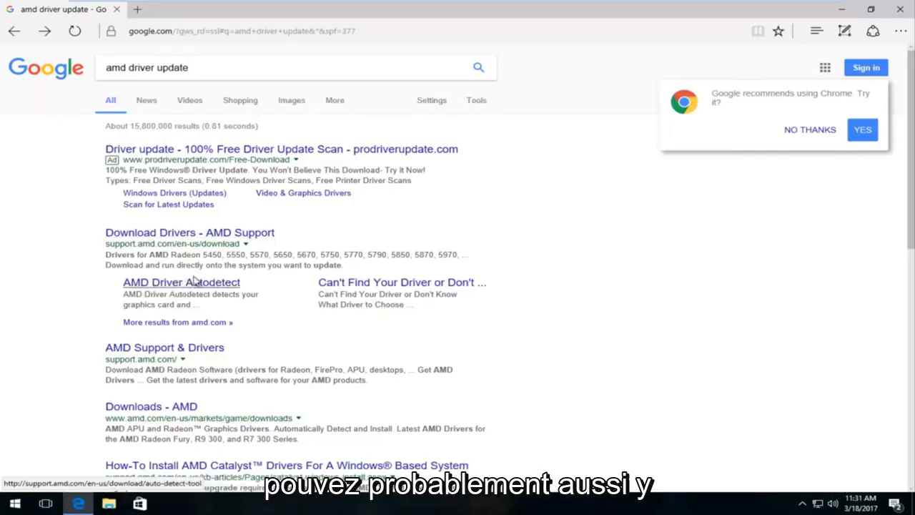
mouse_move(192, 289)
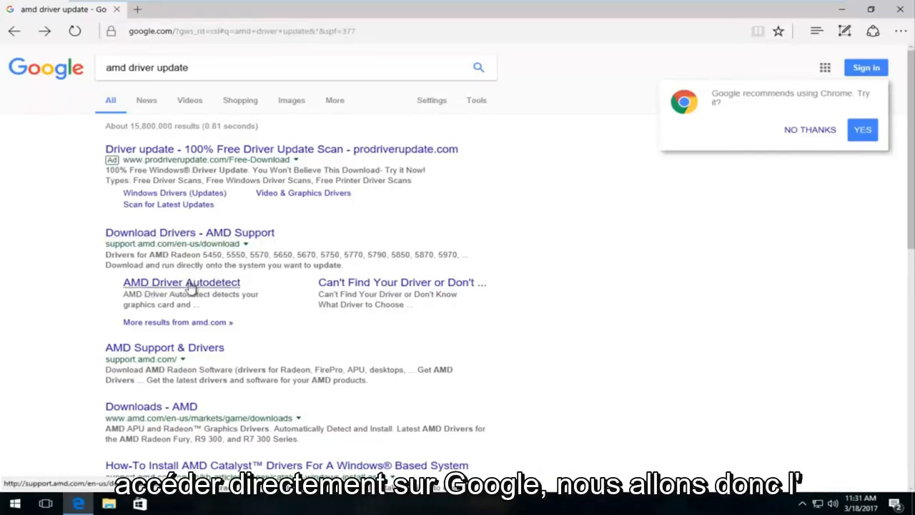
click(181, 281)
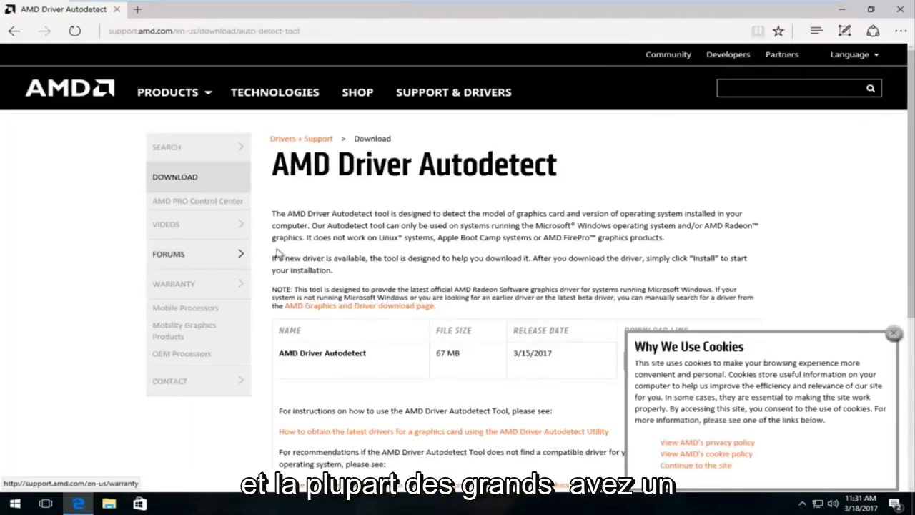
scroll(down, 3)
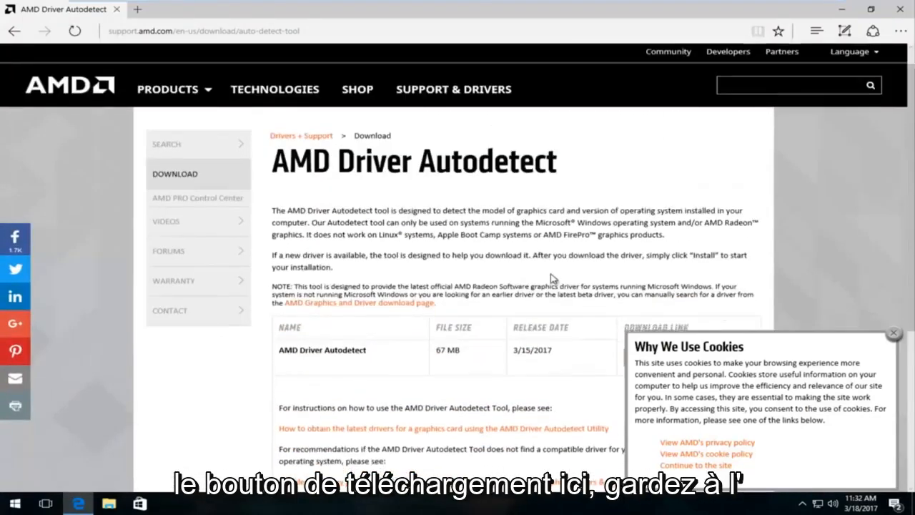
scroll(down, 3)
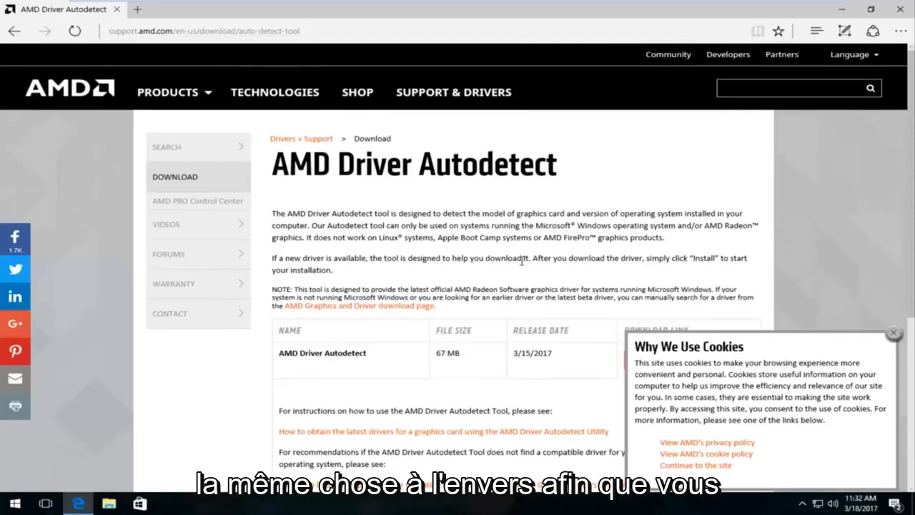
scroll(down, 3)
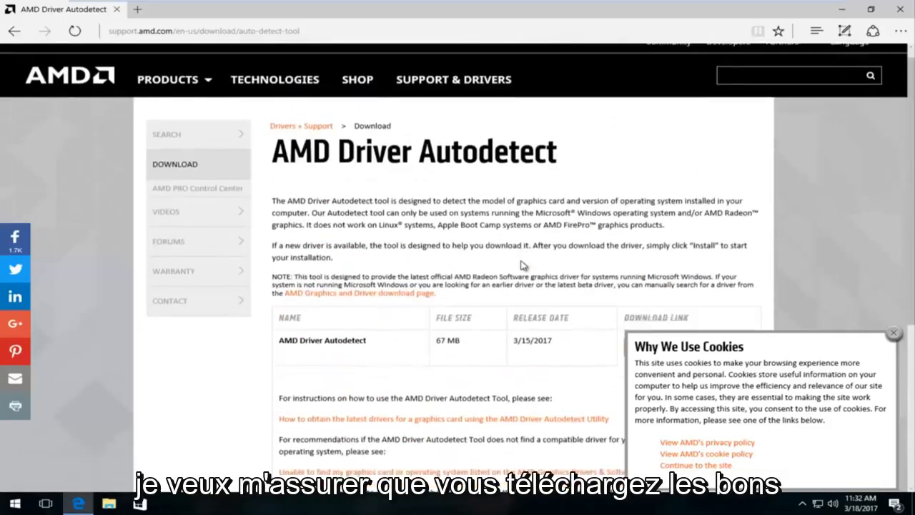